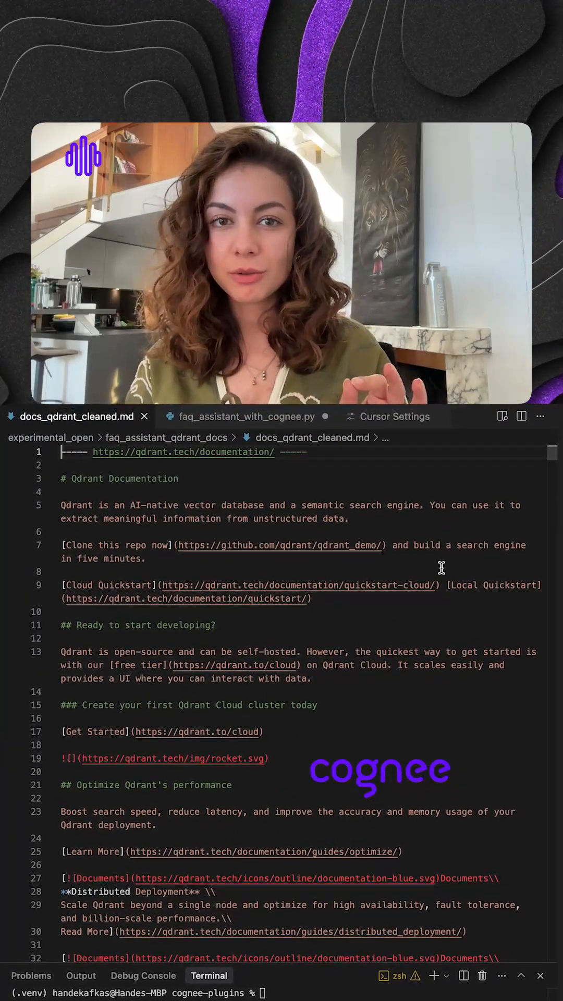
- Review faq_assistant_with_cognee.py, scrolling through the Cognee loading script with the chat pane closed
scroll("down", 3)
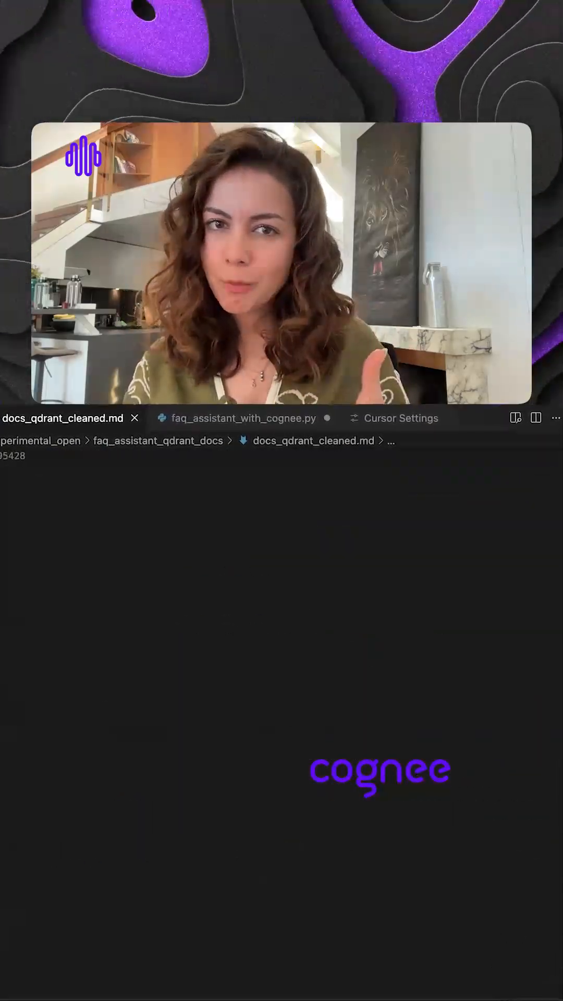
scroll("down", 3)
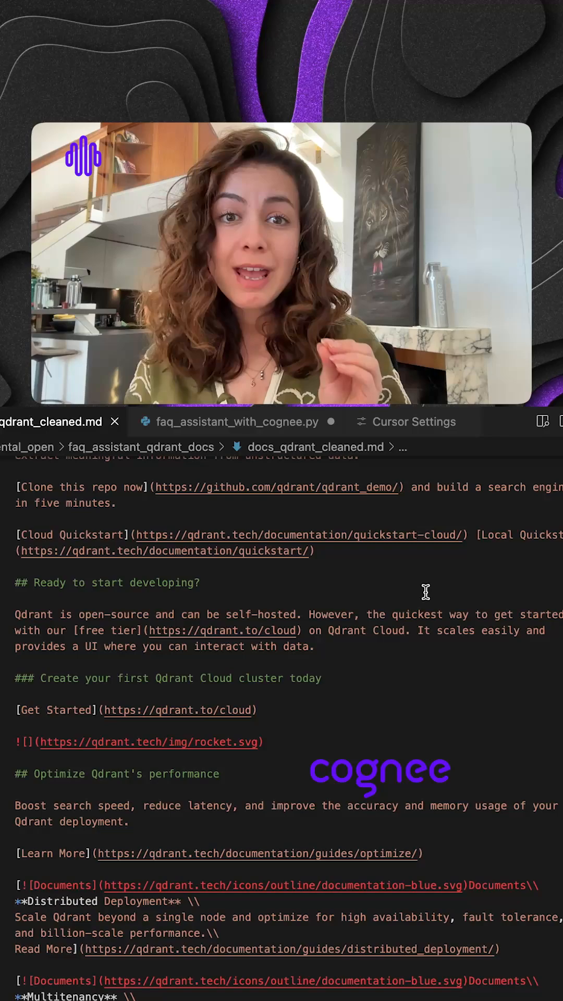
scroll("down", 3)
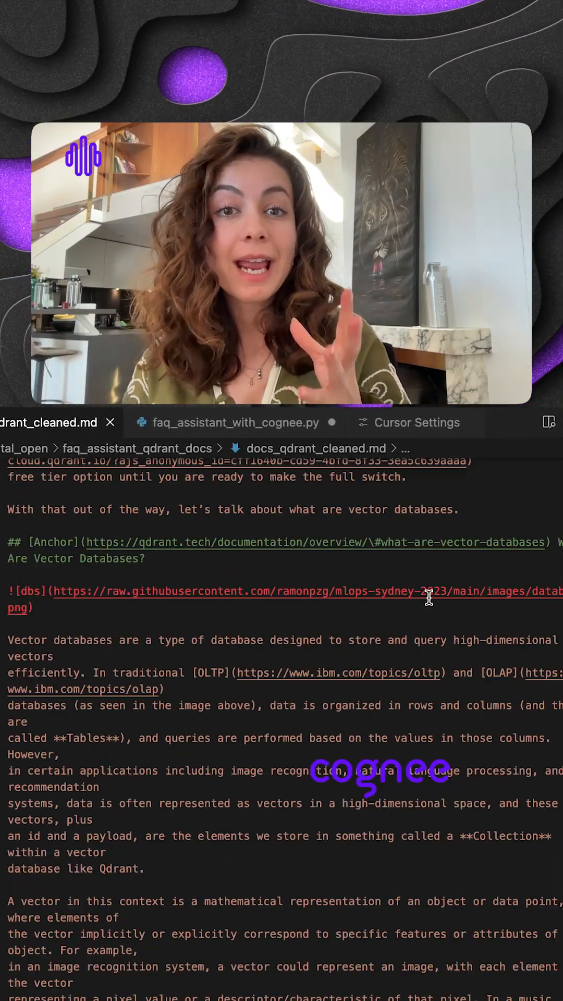
scroll("down", 3)
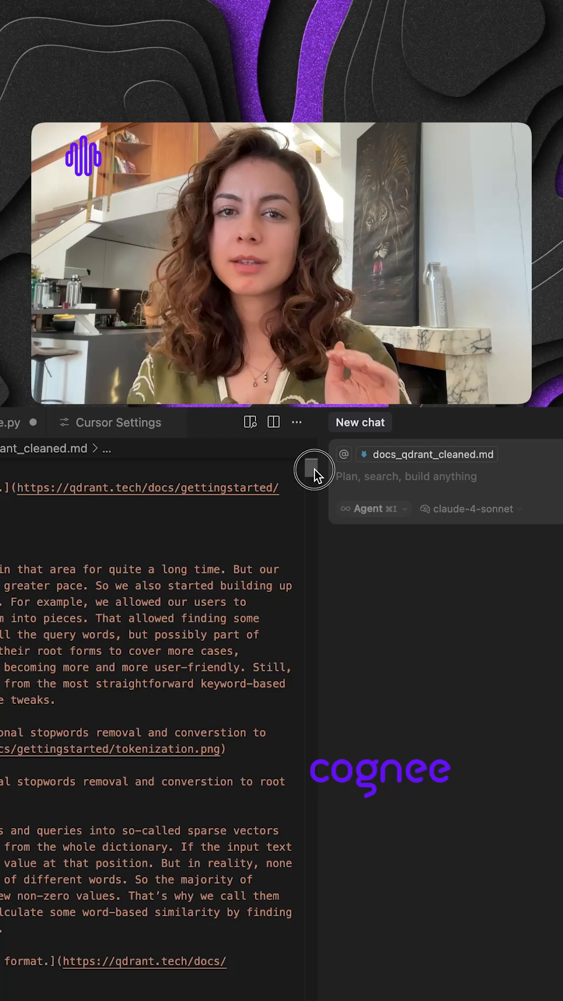
left_click(314, 469)
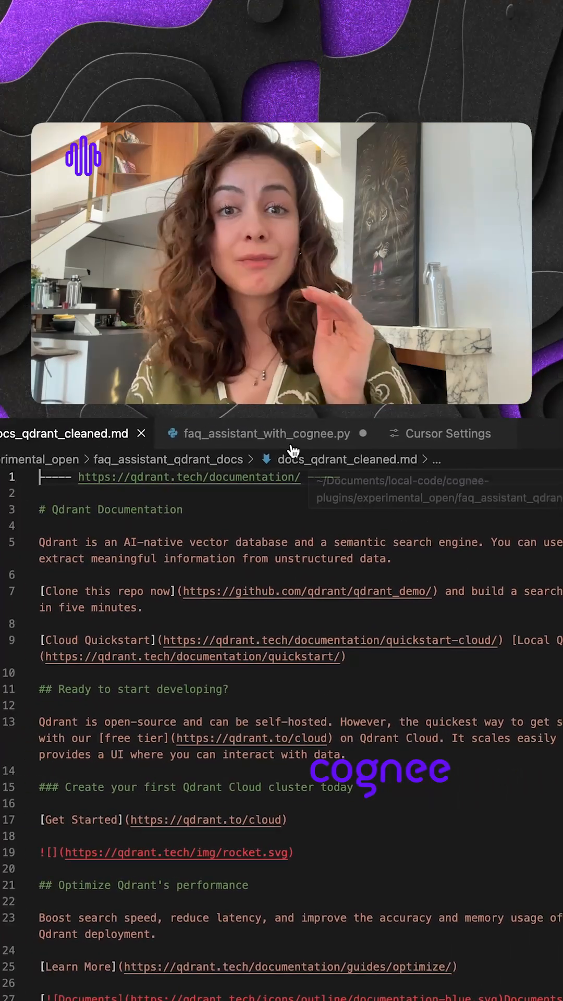
left_click(268, 434)
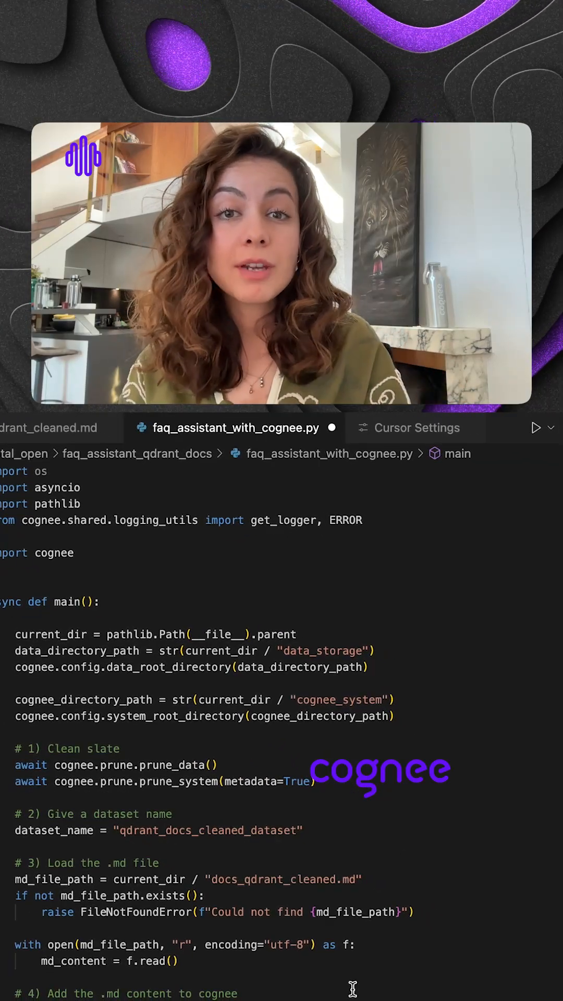
mouse_move(402, 439)
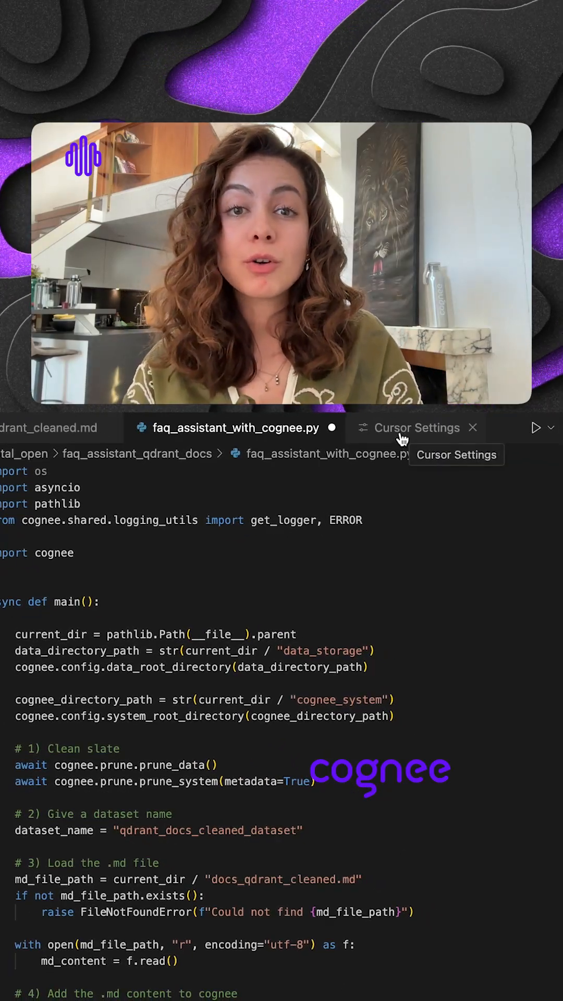
- Show the MCP Servers settings page listing the cognee server and its tools
left_click(417, 428)
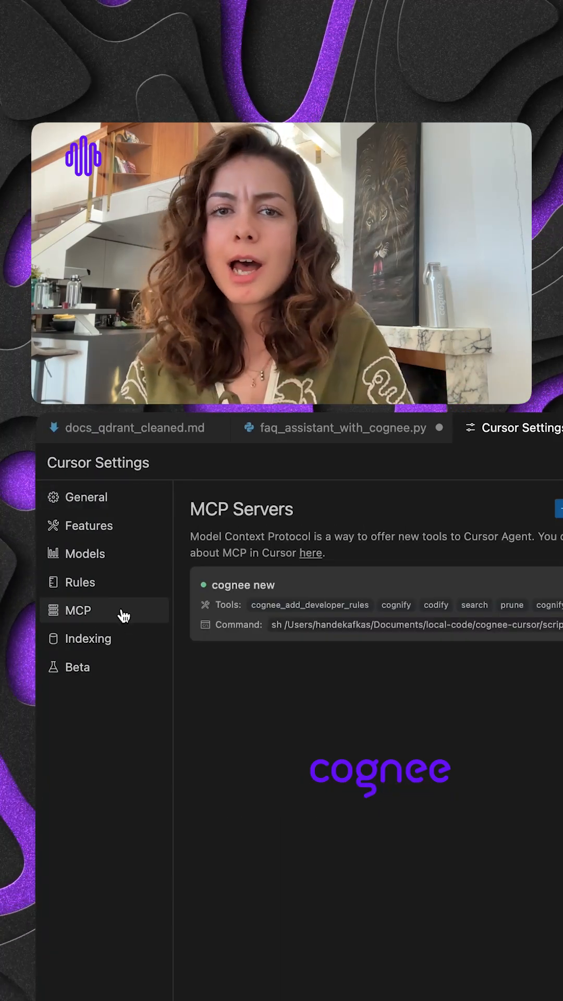